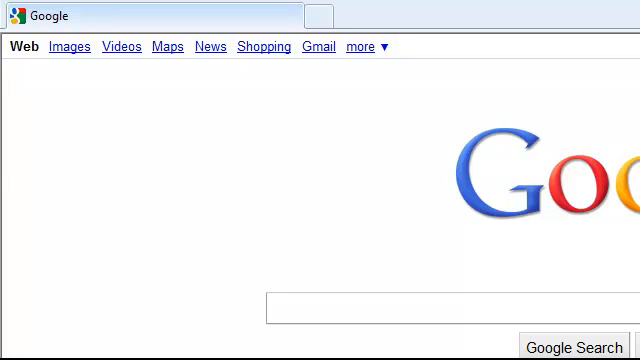
- Search Google for OpenOffice to reach the OpenOffice.org download site
{"action": "type", "text": "openoffice.org/other.html"}
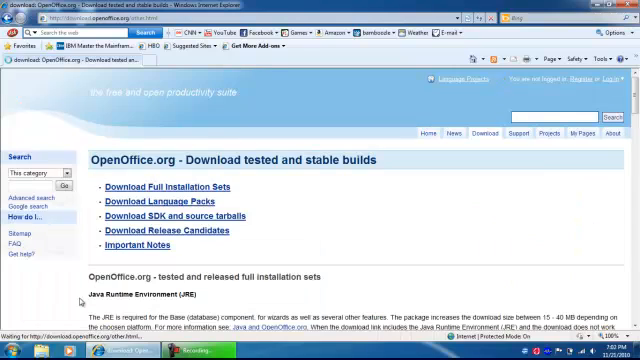
- Scroll down the download page to the language table for the English (US) Windows build
{"action": "scroll", "scroll_direction": "down", "scroll_amount": 3}
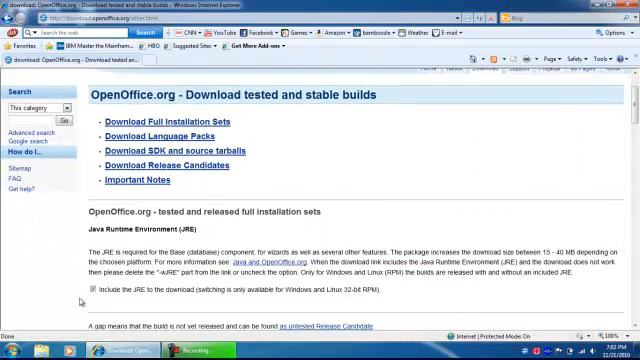
{"action": "scroll", "scroll_direction": "down", "scroll_amount": 3}
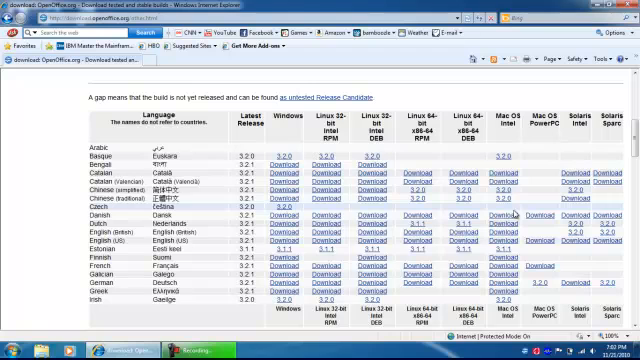
{"action": "mouse_move", "coordinate": [215, 253]}
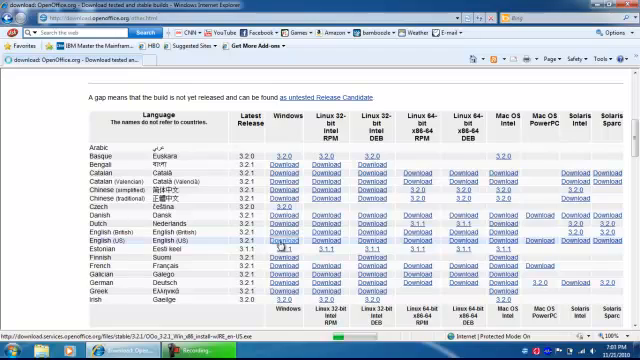
{"action": "scroll", "scroll_direction": "down", "scroll_amount": 3}
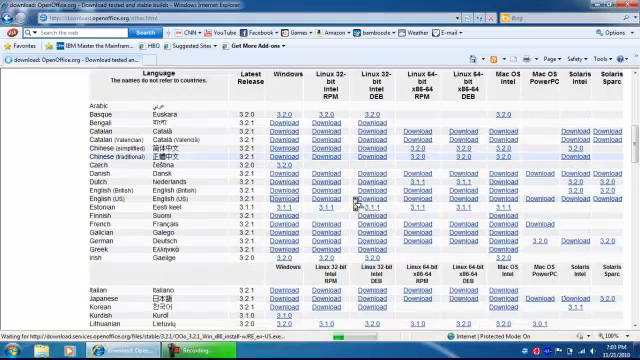
{"action": "scroll", "scroll_direction": "down", "scroll_amount": 3}
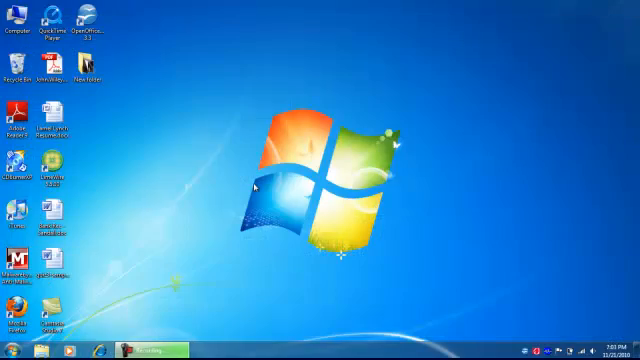
- Bring up the Windows 7 Start menu to launch OpenOffice.org Impress
{"action": "left_click", "coordinate": [15, 347]}
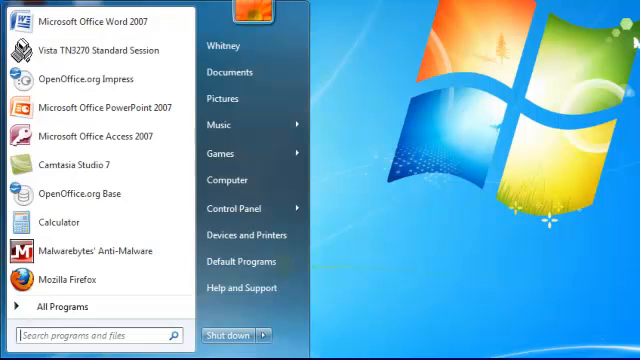
{"action": "mouse_move", "coordinate": [70, 306]}
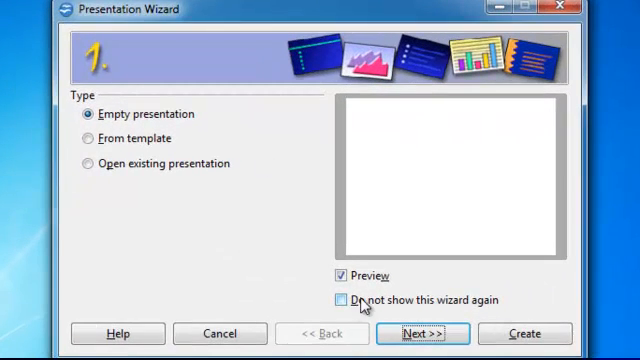
- Keep an empty presentation, disable the wizard for future launches and continue to slide design
{"action": "left_click", "coordinate": [338, 299]}
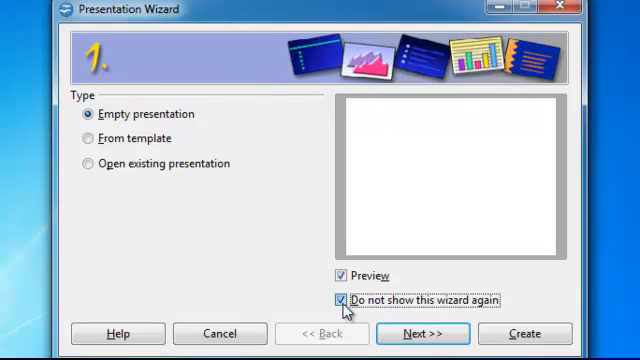
{"action": "left_click", "coordinate": [337, 300]}
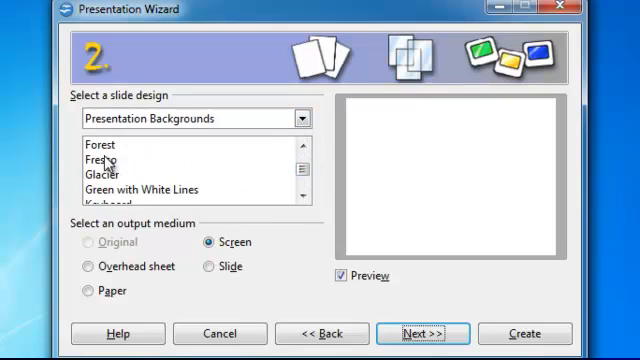
- Select the Notebook background for Screen output and continue to the transition step
{"action": "left_click", "coordinate": [100, 145]}
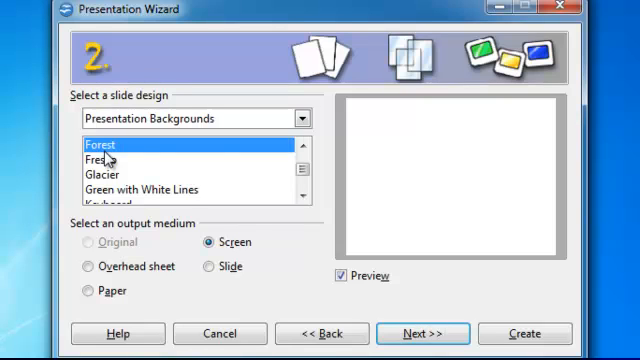
{"action": "mouse_move", "coordinate": [505, 218]}
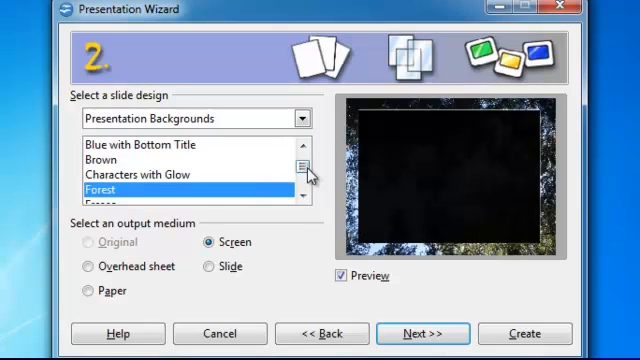
{"action": "left_click", "coordinate": [303, 197]}
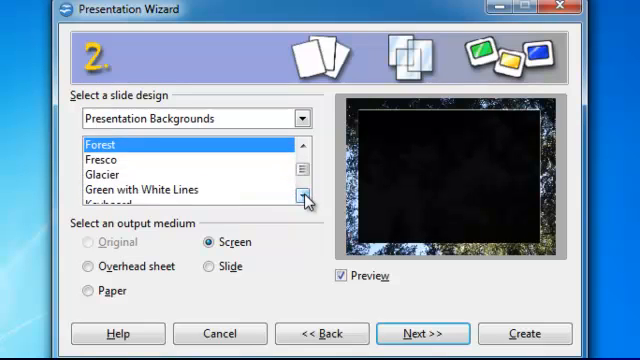
{"action": "left_click", "coordinate": [306, 197]}
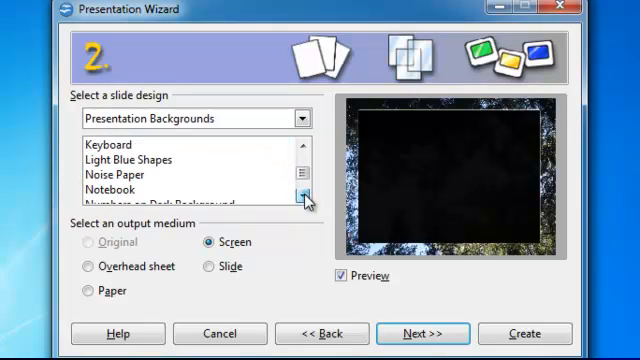
{"action": "left_click", "coordinate": [111, 189]}
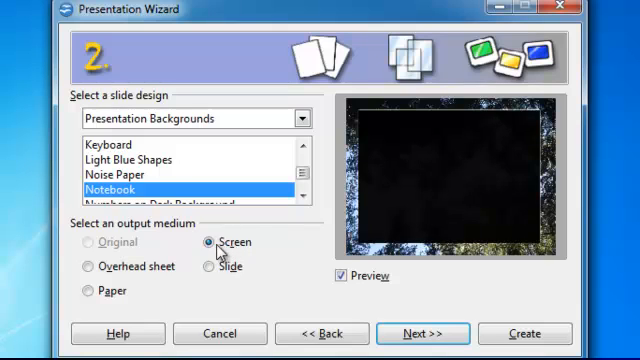
{"action": "left_click", "coordinate": [208, 242]}
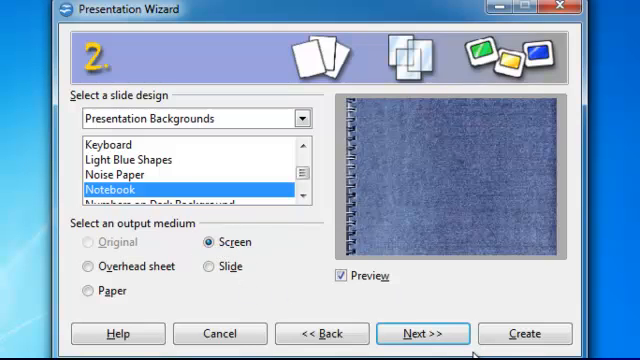
{"action": "left_click", "coordinate": [423, 333]}
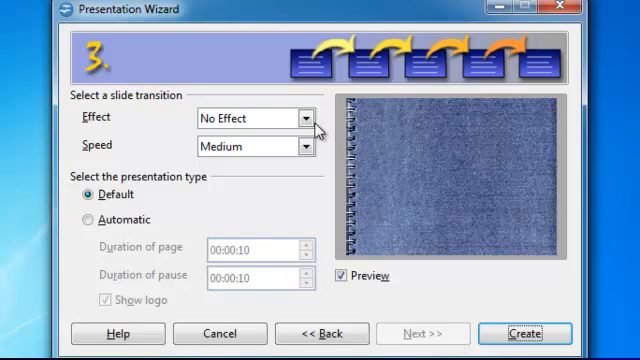
- Set the slide transition effect to Wipe Right at Medium speed
{"action": "left_click", "coordinate": [302, 118]}
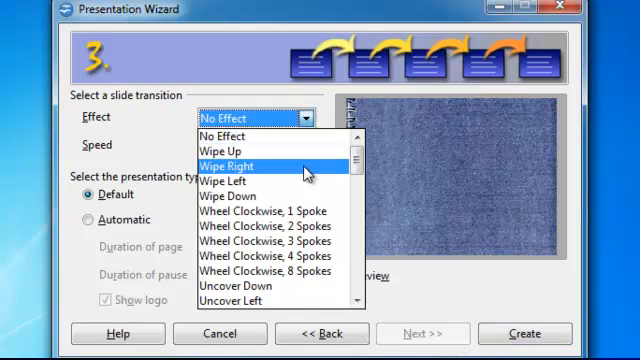
{"action": "left_click", "coordinate": [240, 164]}
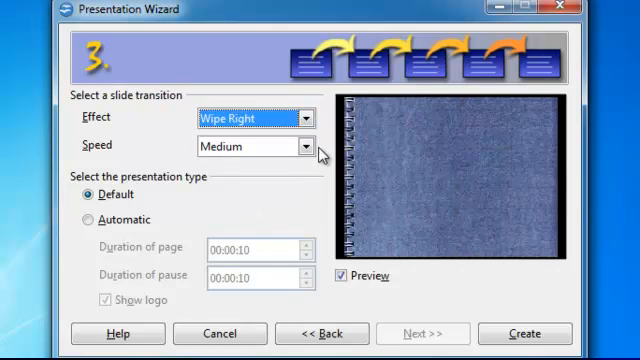
{"action": "left_click", "coordinate": [303, 145]}
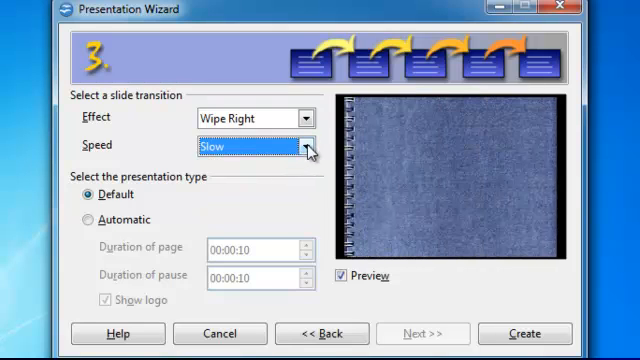
{"action": "left_click", "coordinate": [242, 145]}
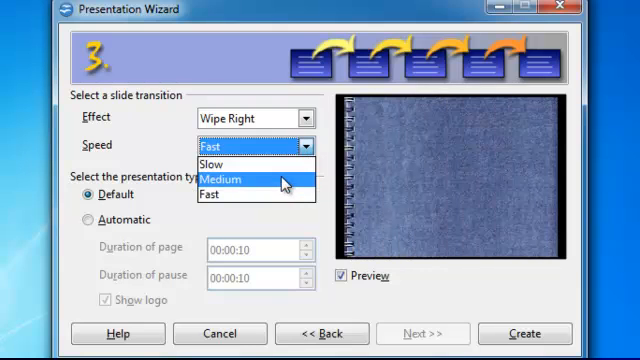
{"action": "left_click", "coordinate": [228, 180]}
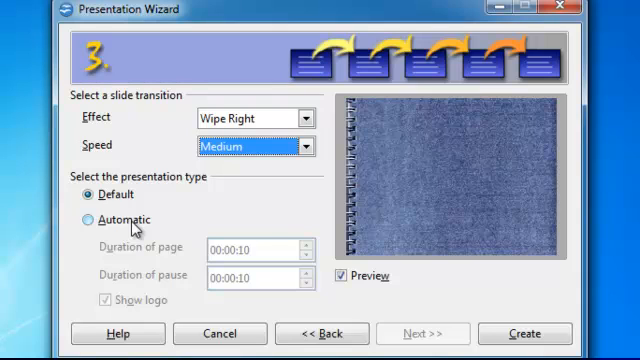
- Try the Automatic type, return to Default and create the presentation
{"action": "left_click", "coordinate": [82, 220]}
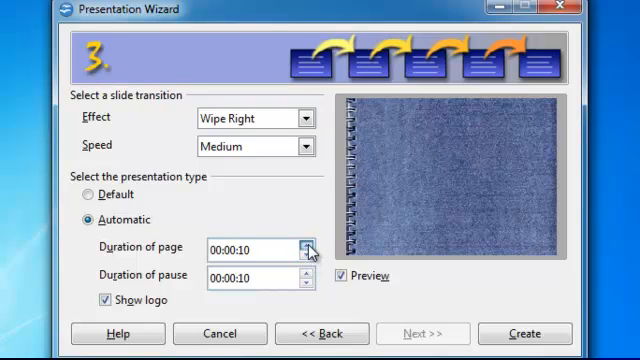
{"action": "left_click", "coordinate": [305, 242]}
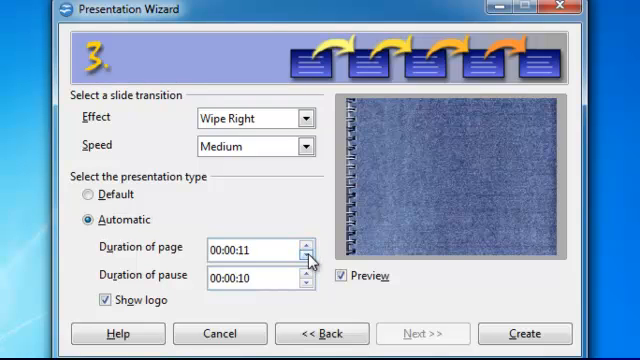
{"action": "left_click", "coordinate": [300, 250]}
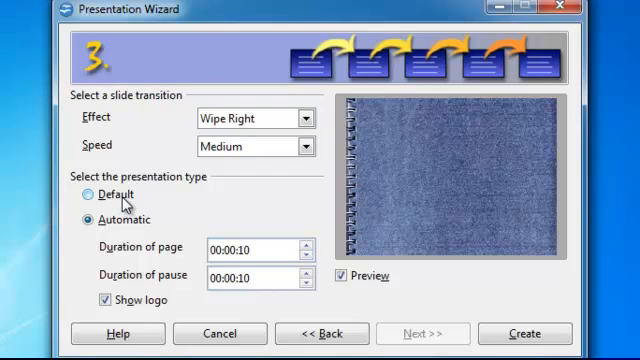
{"action": "left_click", "coordinate": [87, 194]}
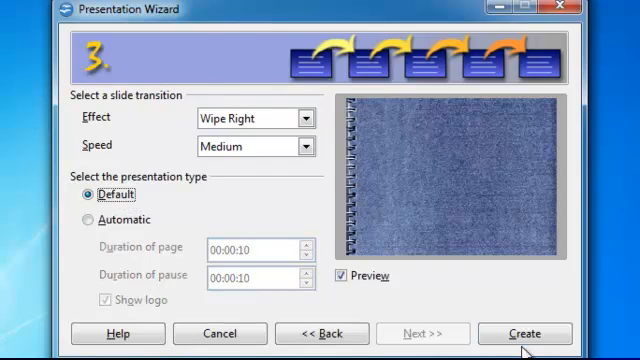
{"action": "left_click", "coordinate": [524, 333]}
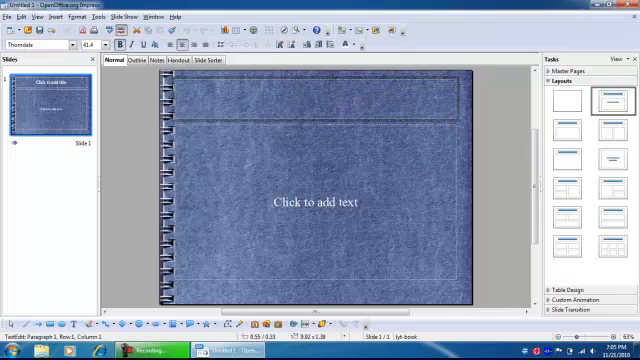
- Enter the title 'Whitney Moore' and the subtitle 'TSTM 544' on the first slide
{"action": "type", "text": "Whitney"}
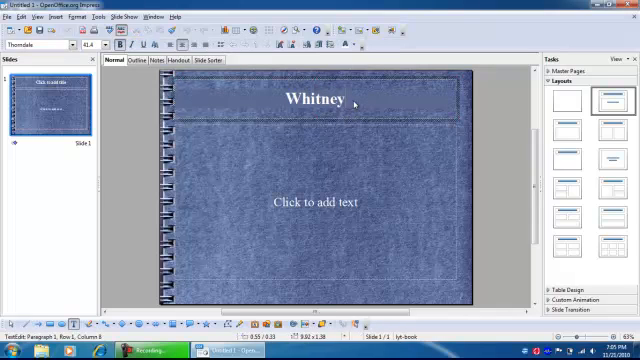
{"action": "type", "text": "Moore"}
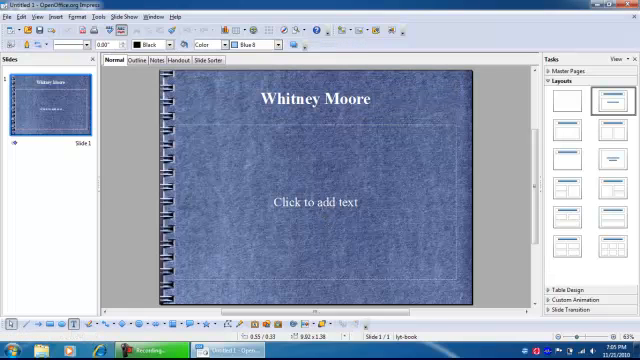
{"action": "type", "text": "TST"}
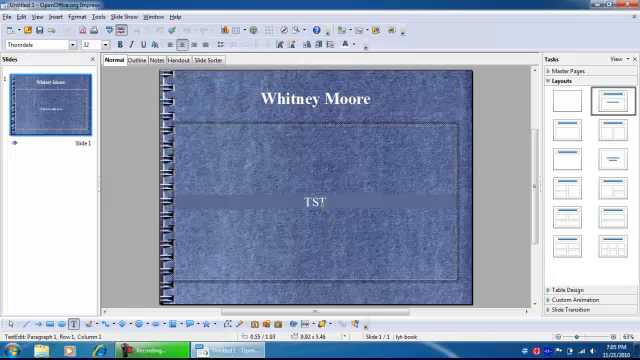
{"action": "type", "text": "M 54"}
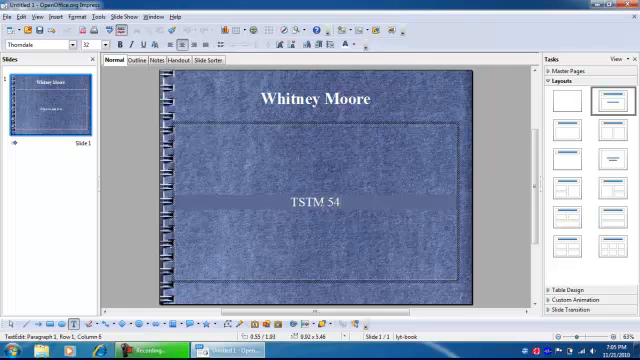
{"action": "type", "text": "4"}
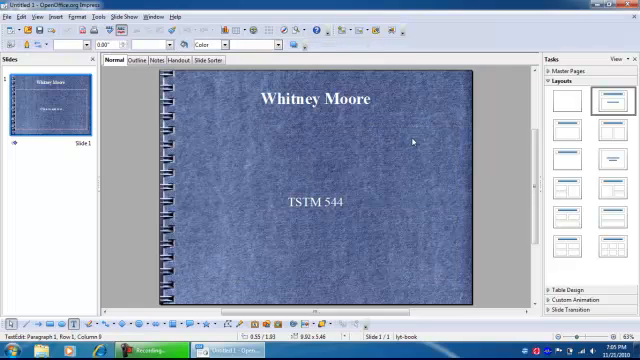